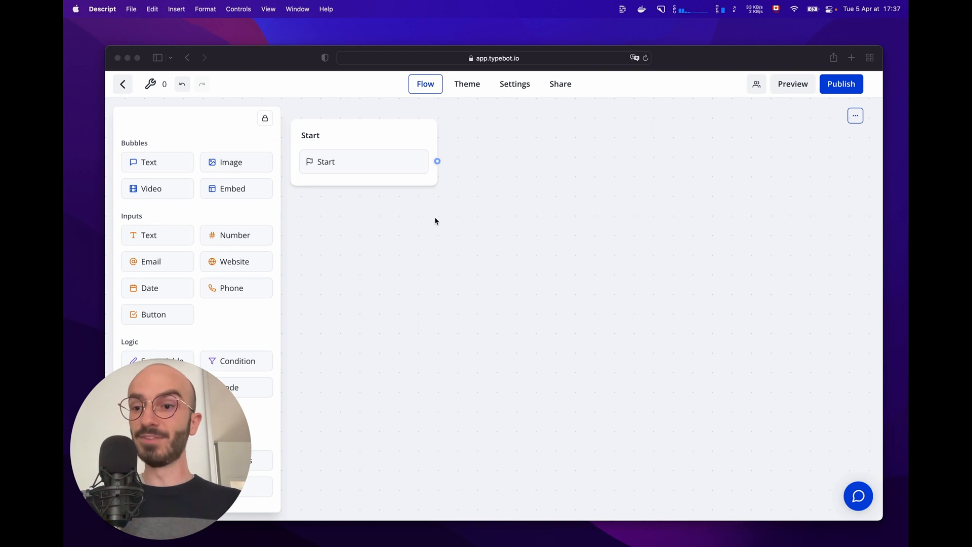
{"action": "mouse_move", "coordinate": [155, 166]}
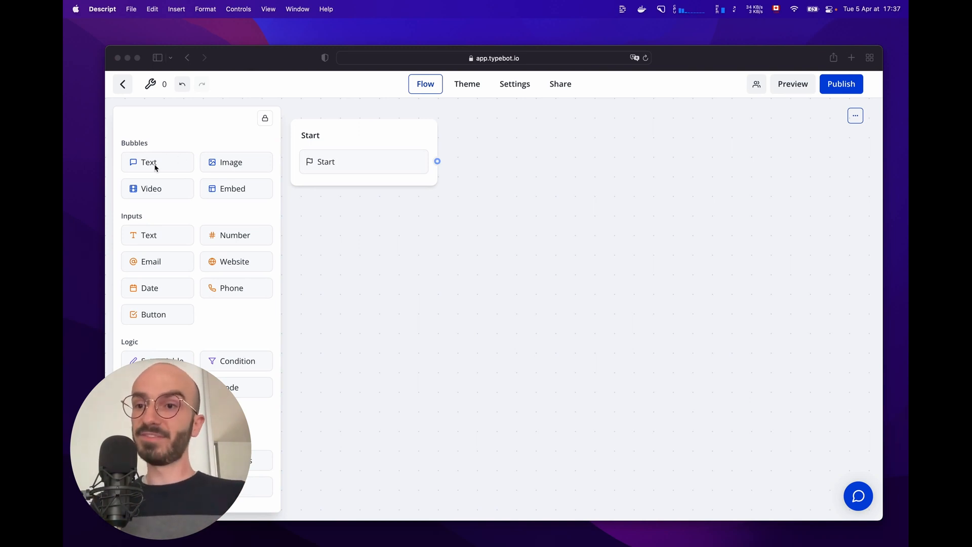
Step: Drop a Text bubble onto the canvas as a new group and start renaming it Welcome
{"action": "left_click_drag", "start_coordinate": [149, 162], "coordinate": [569, 216]}
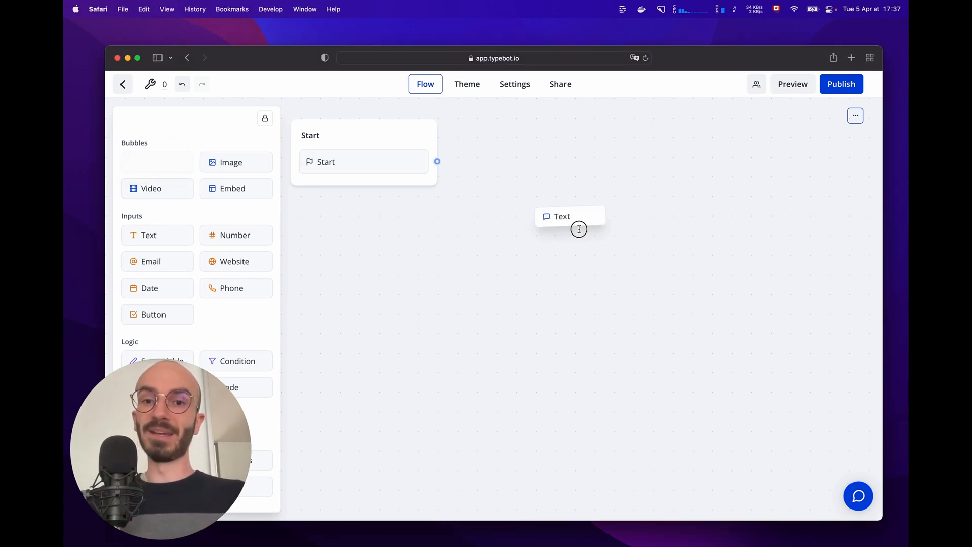
{"action": "left_click_drag", "start_coordinate": [569, 216], "coordinate": [561, 292]}
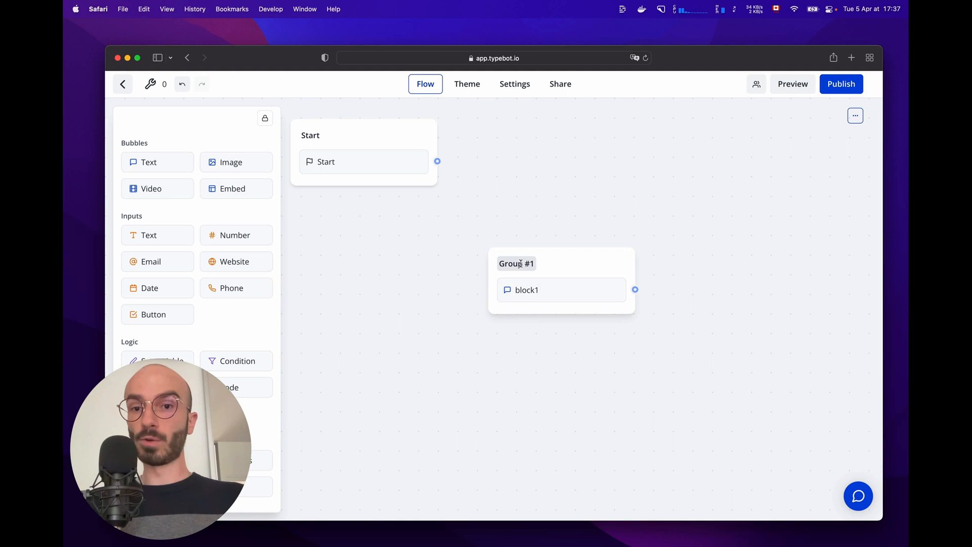
{"action": "type", "text": "Welcome"}
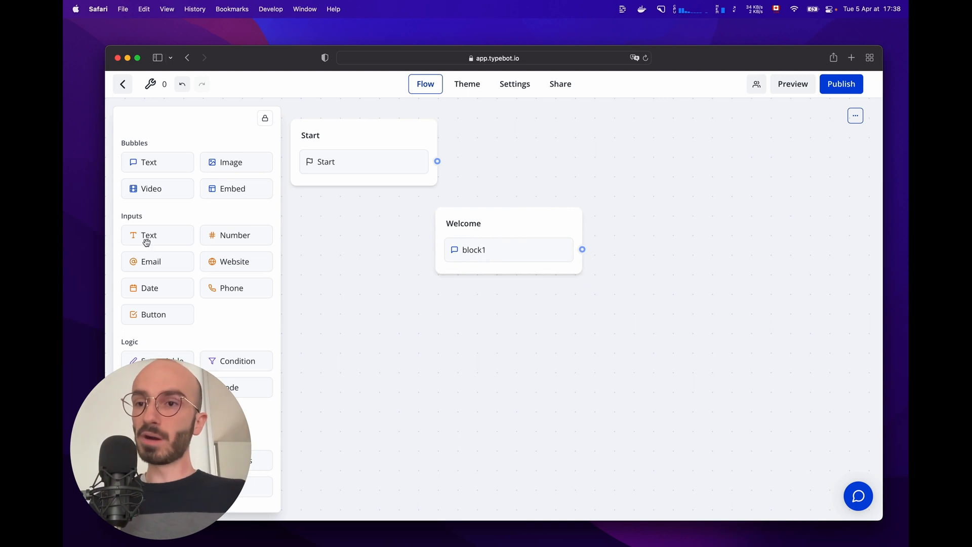
Step: Add a second Text group after Welcome and select Group #2
{"action": "left_click_drag", "start_coordinate": [149, 162], "coordinate": [540, 335]}
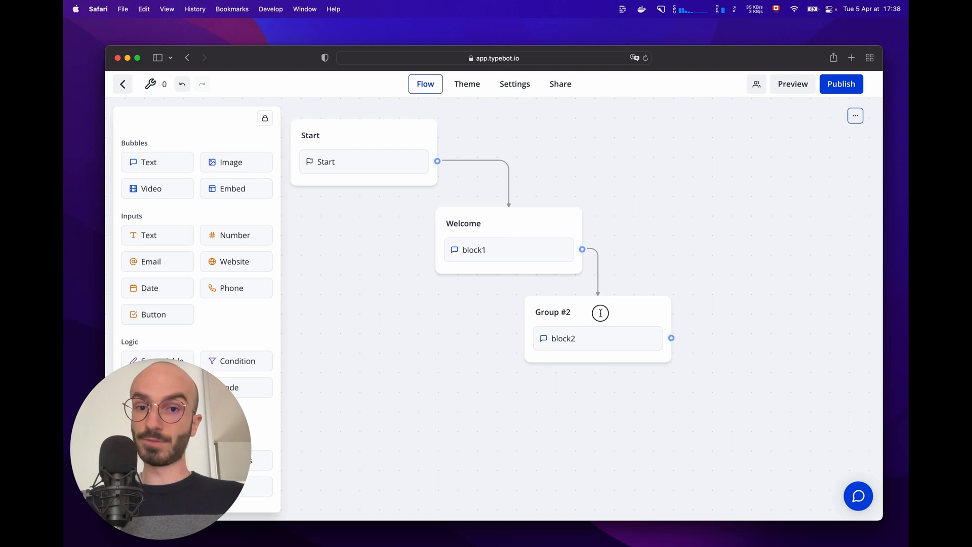
{"action": "left_click", "coordinate": [792, 83]}
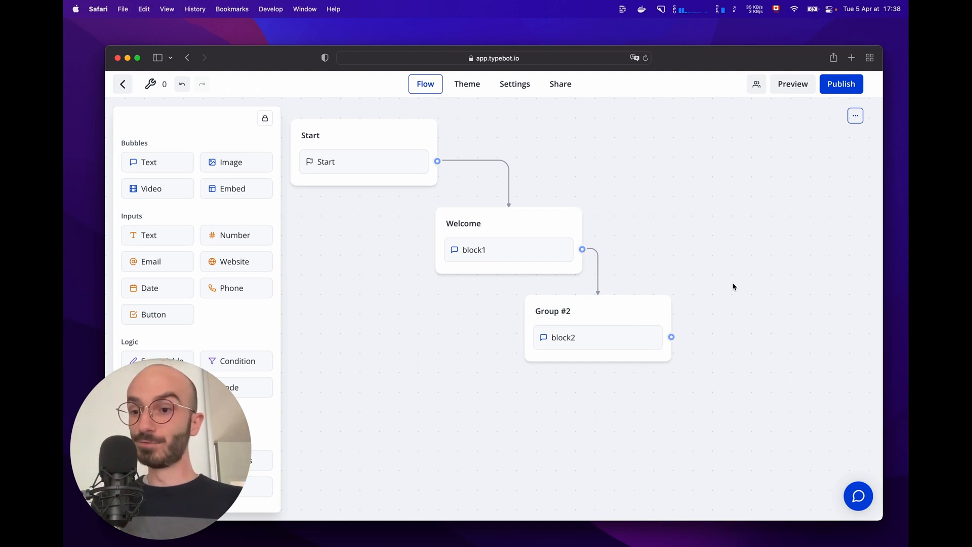
{"action": "mouse_move", "coordinate": [719, 292]}
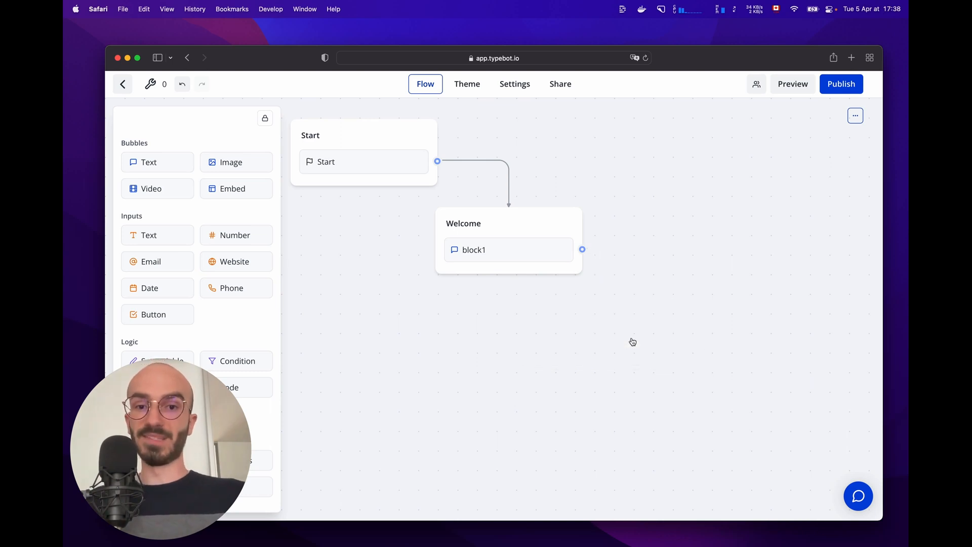
Step: Add block2 beneath block1 in Welcome and preview both messages playing in order
{"action": "left_click_drag", "start_coordinate": [149, 162], "coordinate": [545, 272]}
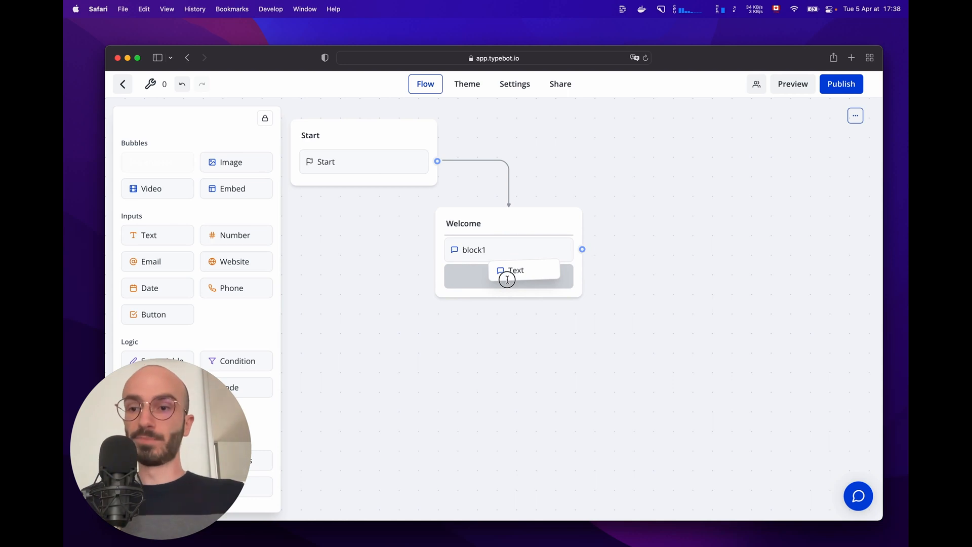
{"action": "type", "text": "block2"}
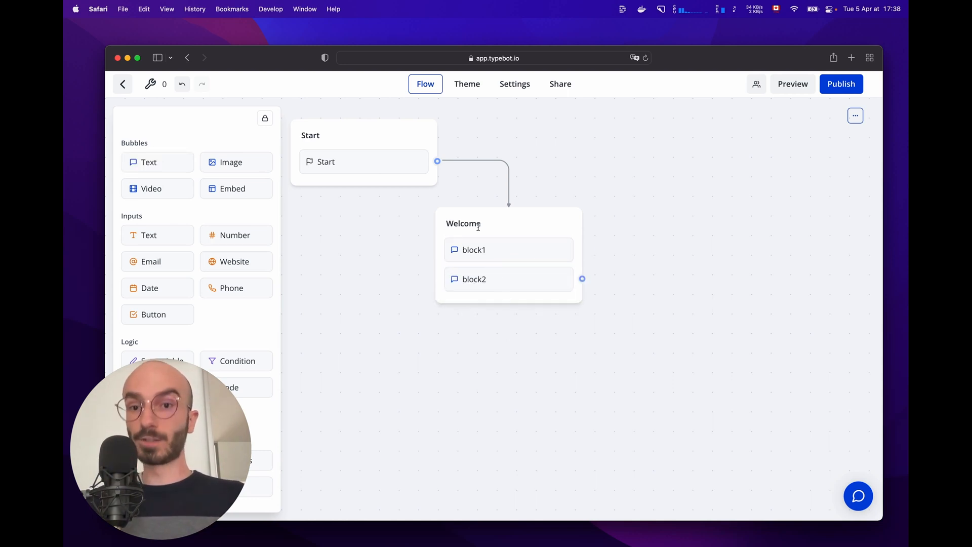
{"action": "left_click", "coordinate": [793, 83]}
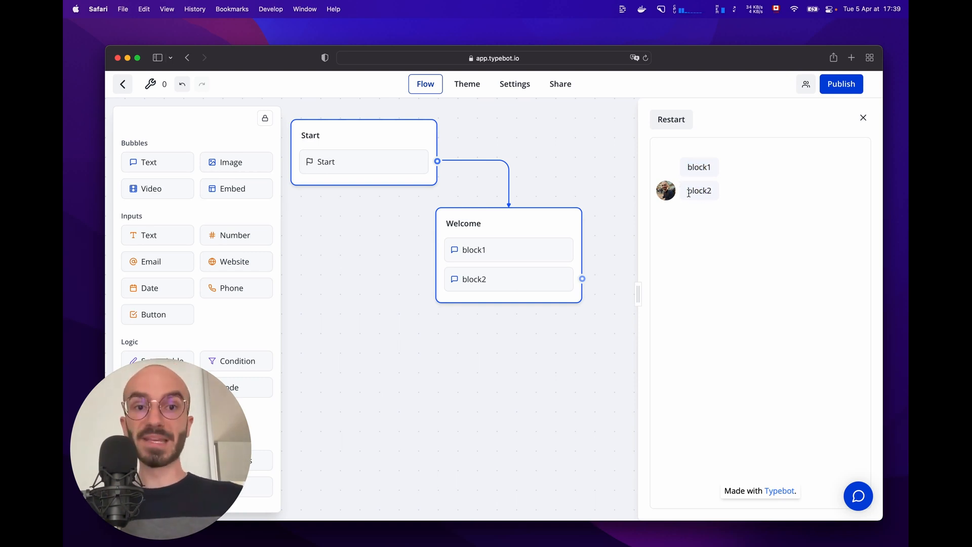
{"action": "double_click", "coordinate": [698, 190]}
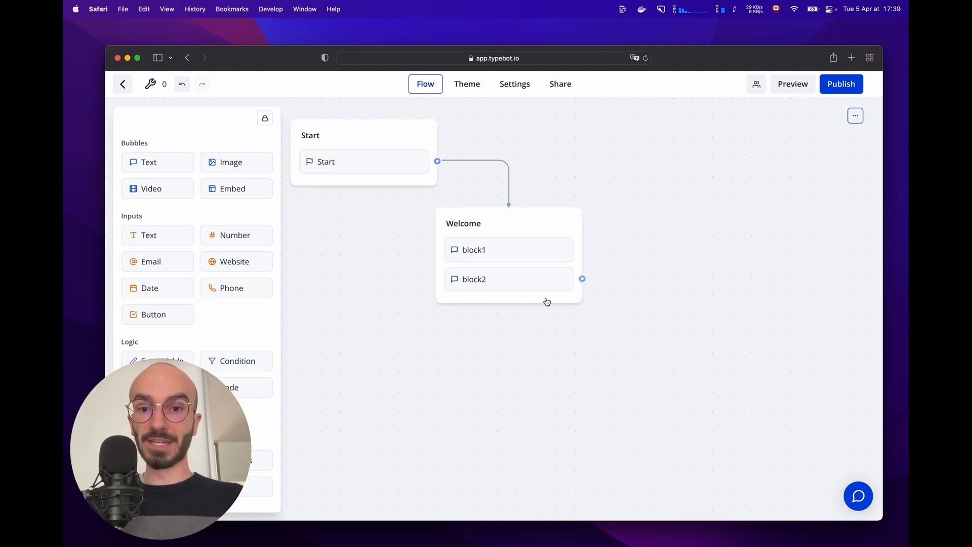
Step: Move block2 out into a separate group after Welcome and preview the flow
{"action": "left_click_drag", "start_coordinate": [473, 279], "coordinate": [620, 344]}
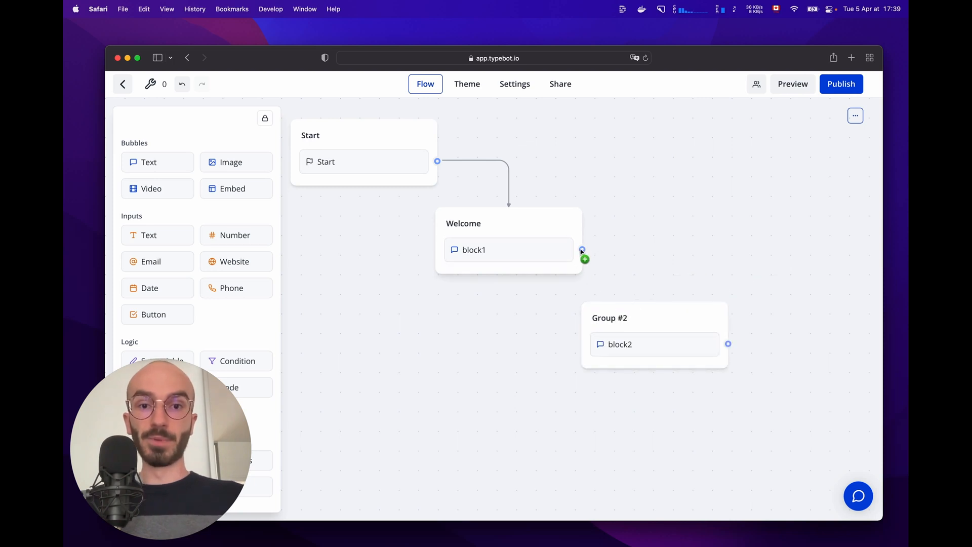
{"action": "left_click", "coordinate": [792, 83]}
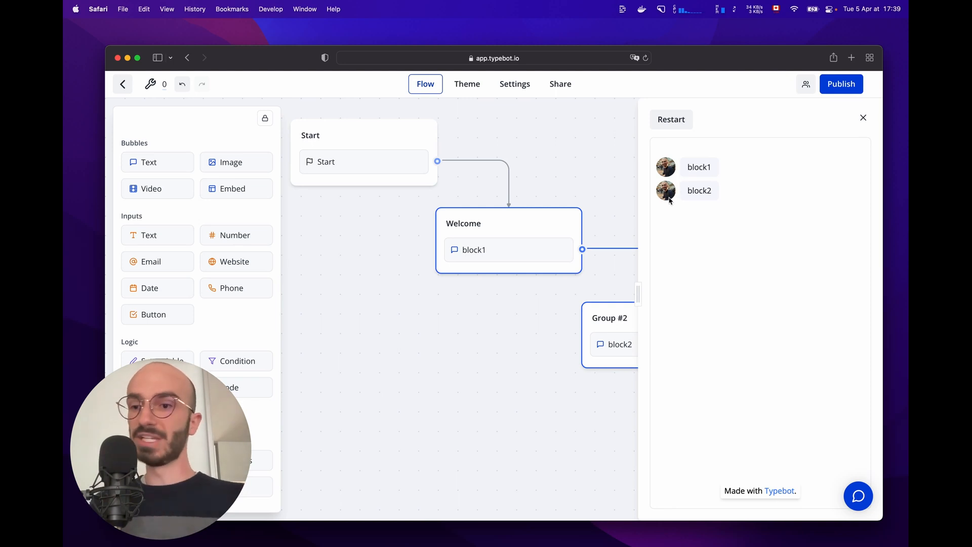
{"action": "mouse_move", "coordinate": [845, 139]}
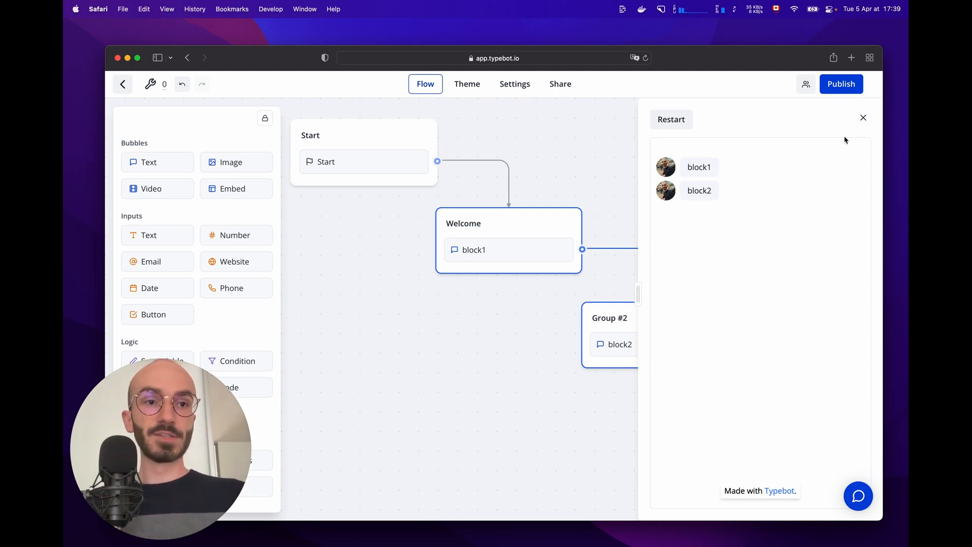
{"action": "left_click", "coordinate": [862, 117]}
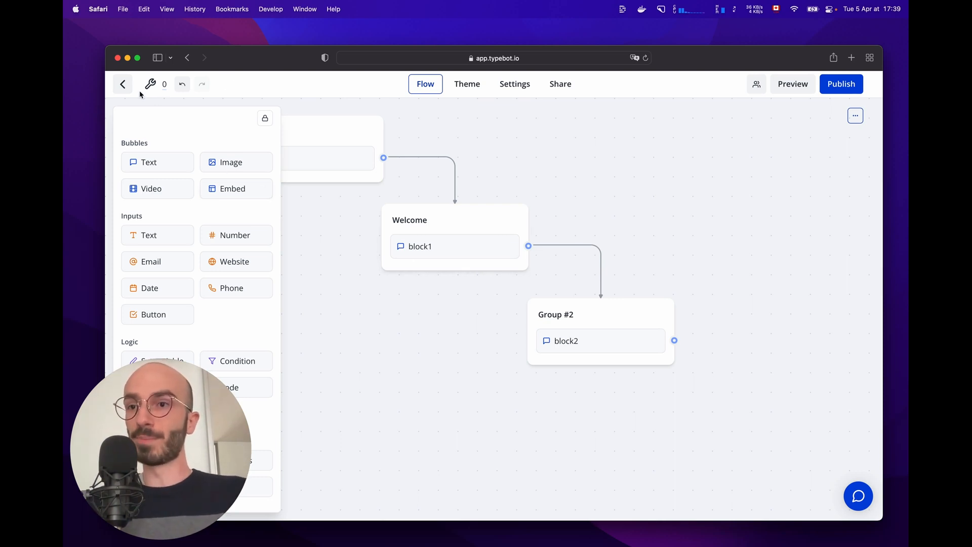
Step: Open the other bot and preview it, answering I'm great!, before closing the preview
{"action": "left_click", "coordinate": [122, 84]}
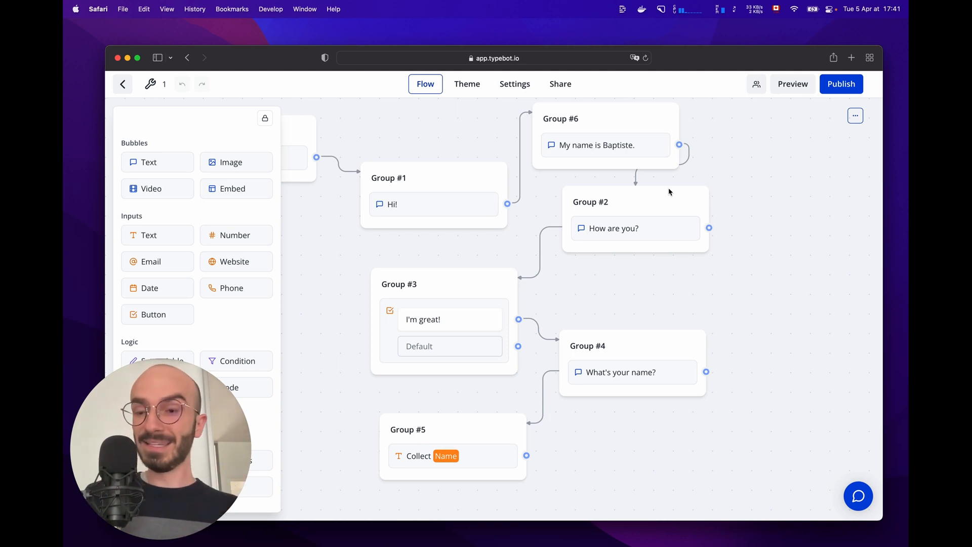
{"action": "mouse_move", "coordinate": [642, 161]}
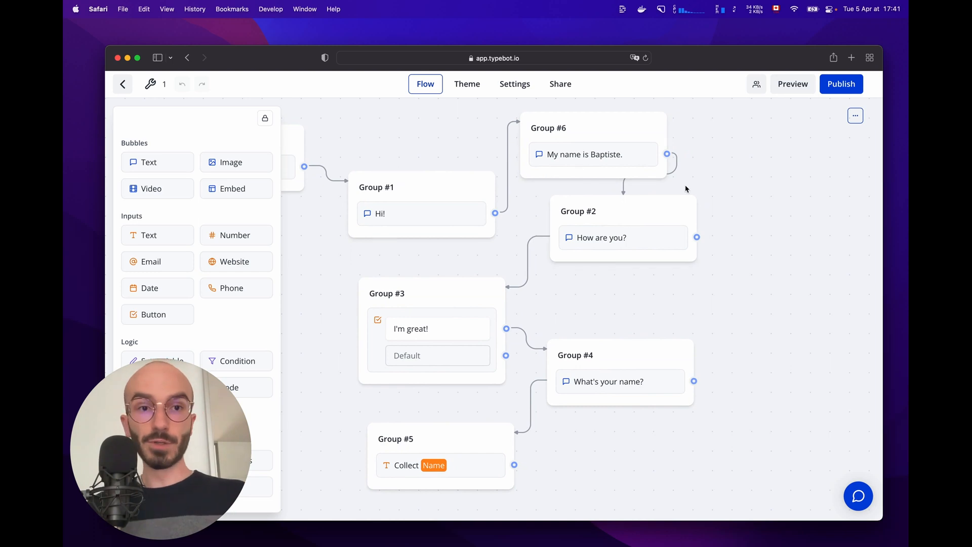
{"action": "left_click", "coordinate": [792, 84]}
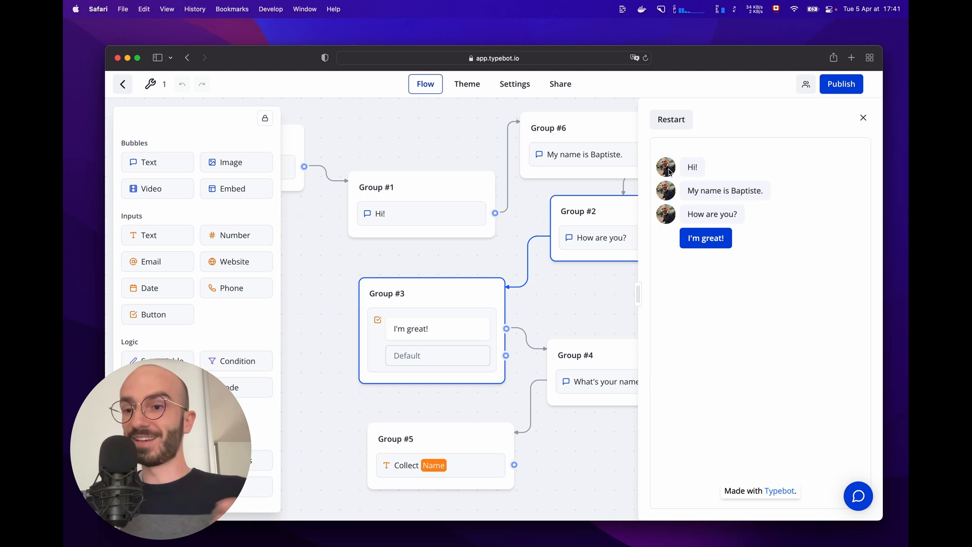
{"action": "left_click", "coordinate": [705, 238]}
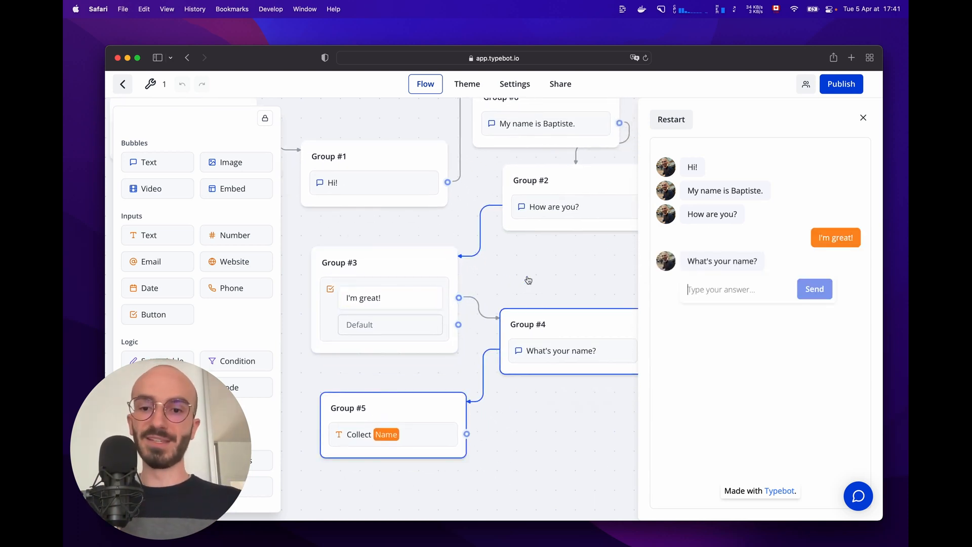
{"action": "left_click", "coordinate": [862, 118]}
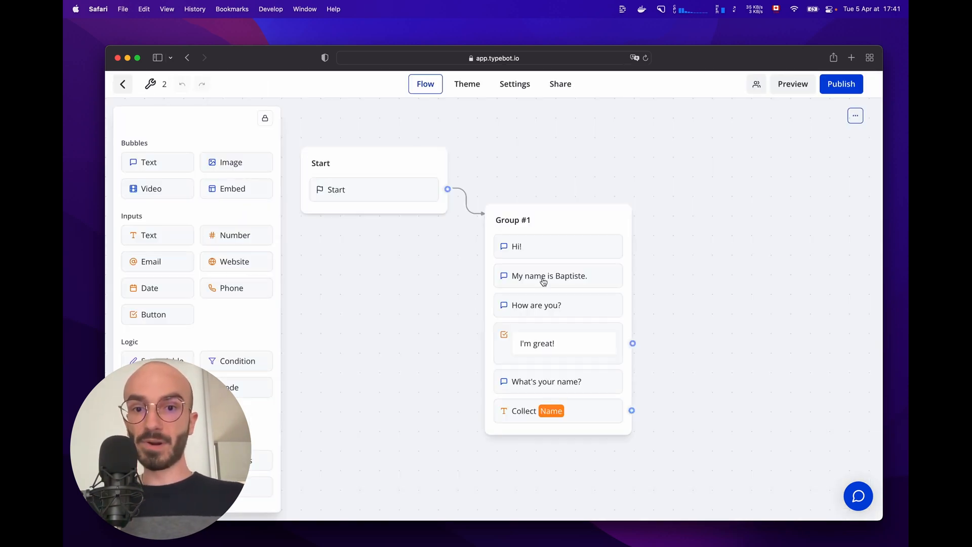
{"action": "mouse_move", "coordinate": [563, 223]}
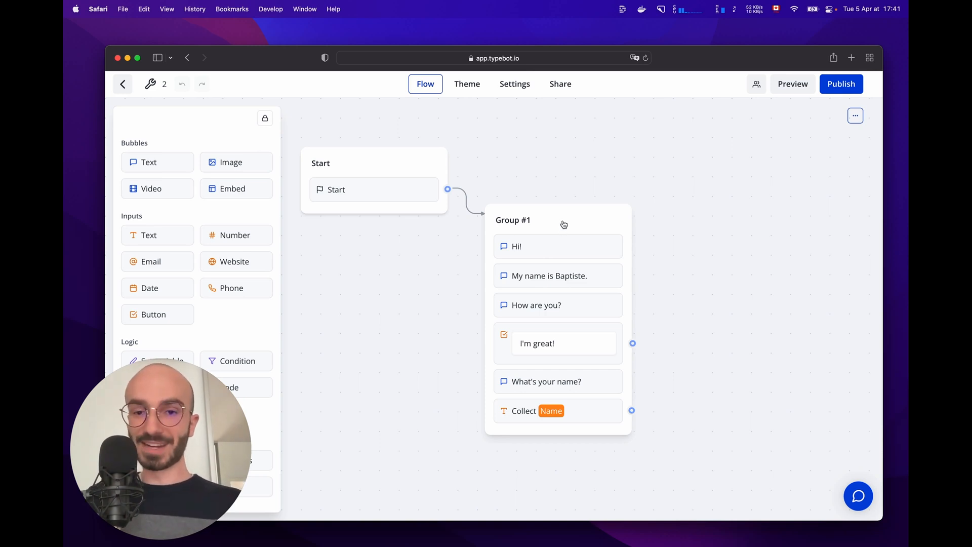
Step: Preview the merged Group #1 flow's opening messages and close the preview
{"action": "left_click", "coordinate": [791, 83]}
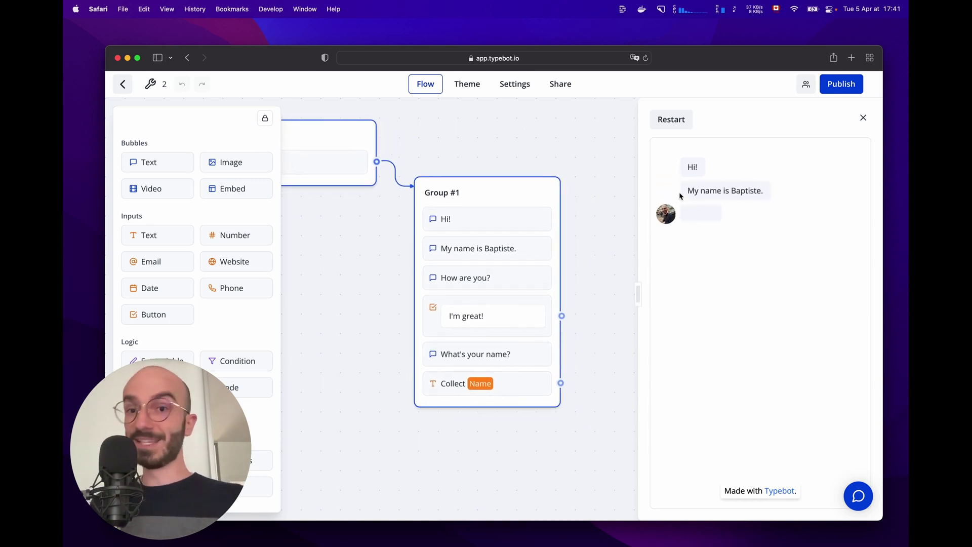
{"action": "left_click", "coordinate": [862, 117]}
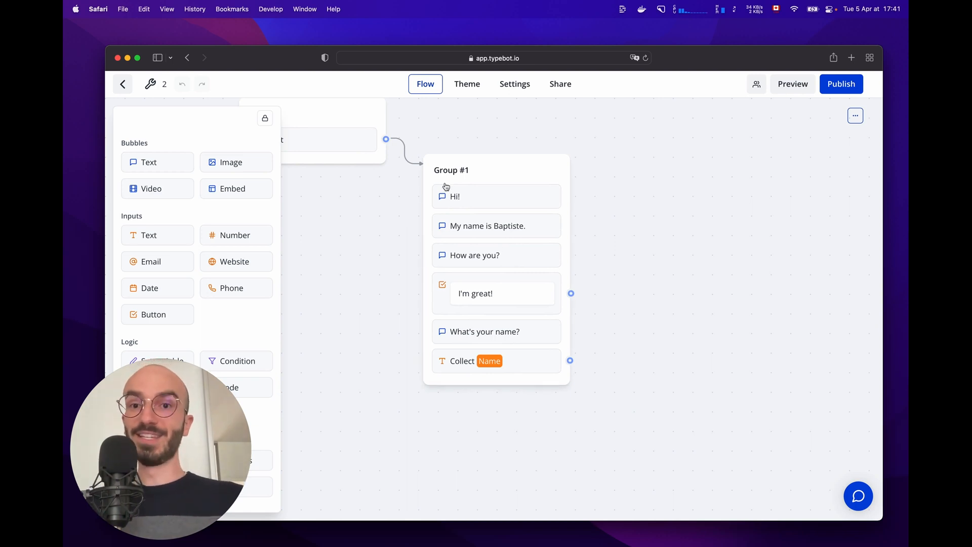
{"action": "mouse_move", "coordinate": [405, 298]}
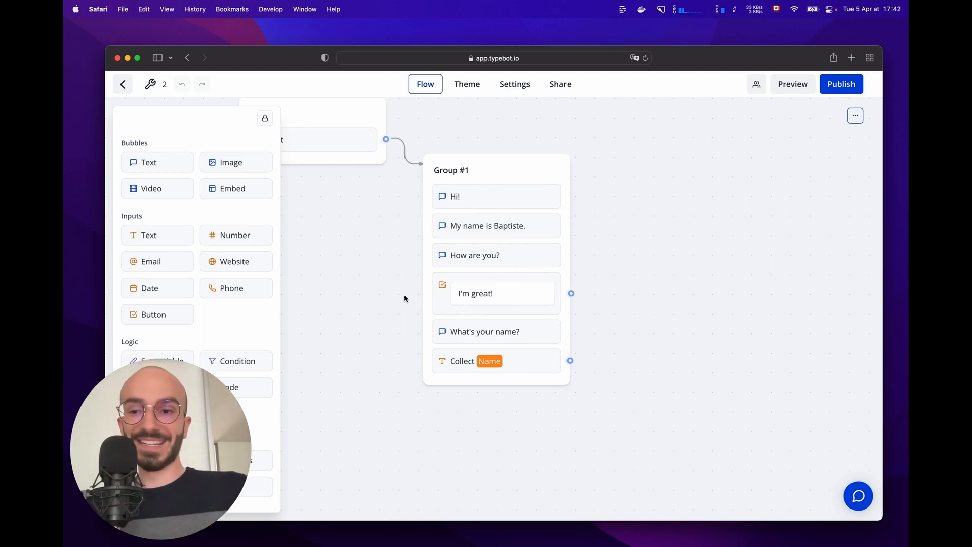
{"action": "mouse_move", "coordinate": [467, 273]}
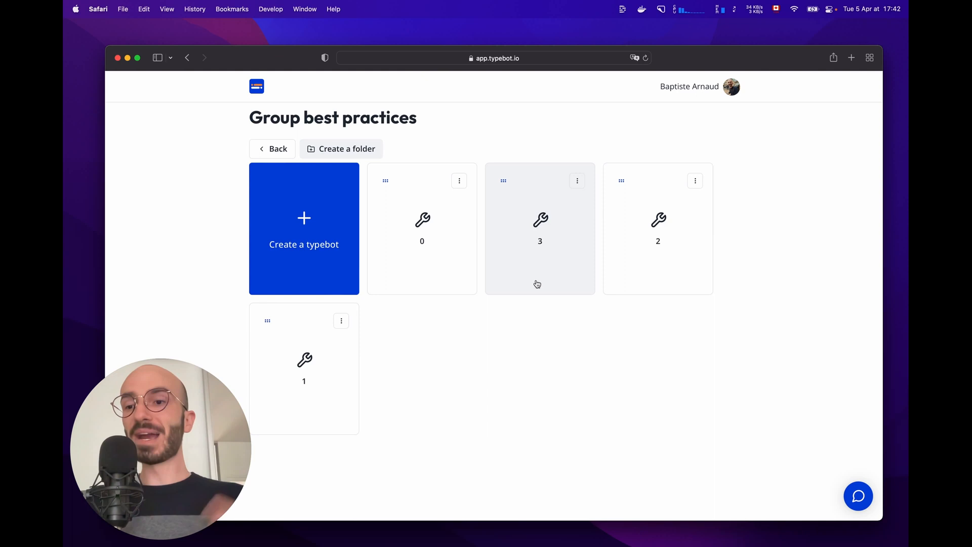
{"action": "left_click", "coordinate": [540, 228]}
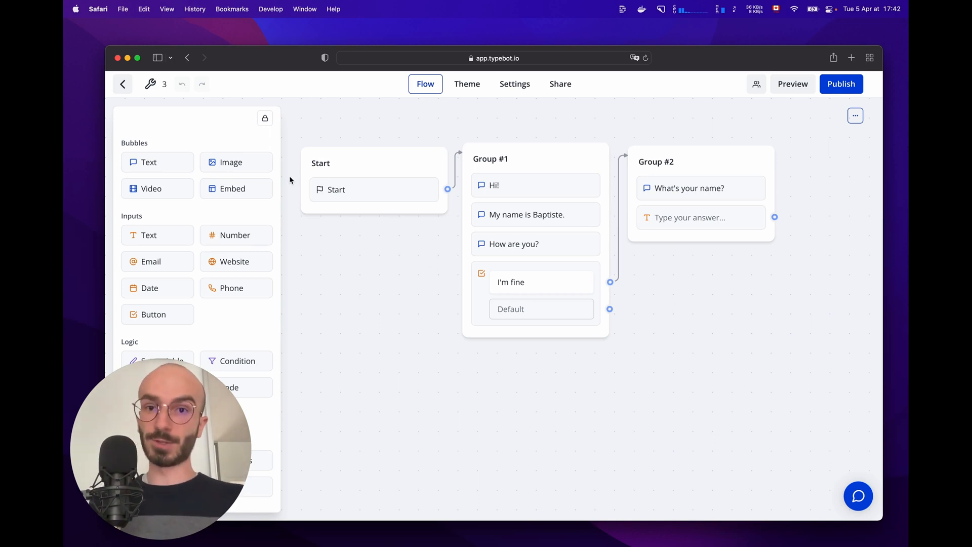
{"action": "mouse_move", "coordinate": [520, 238]}
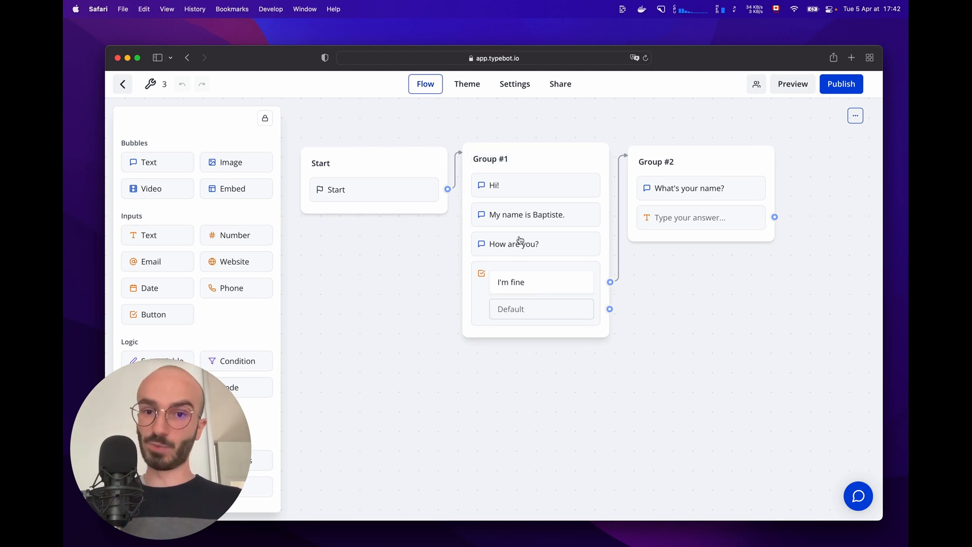
{"action": "mouse_move", "coordinate": [548, 252]}
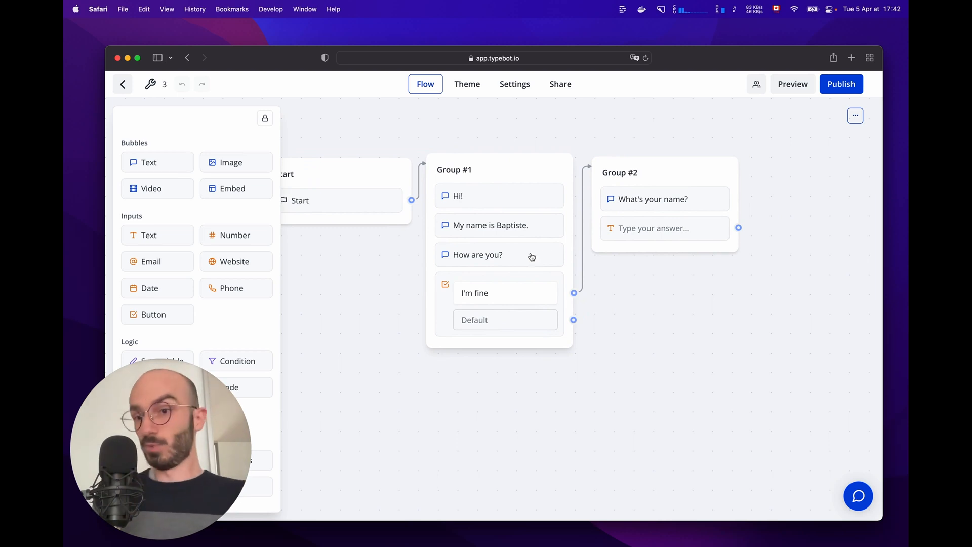
{"action": "mouse_move", "coordinate": [658, 189]}
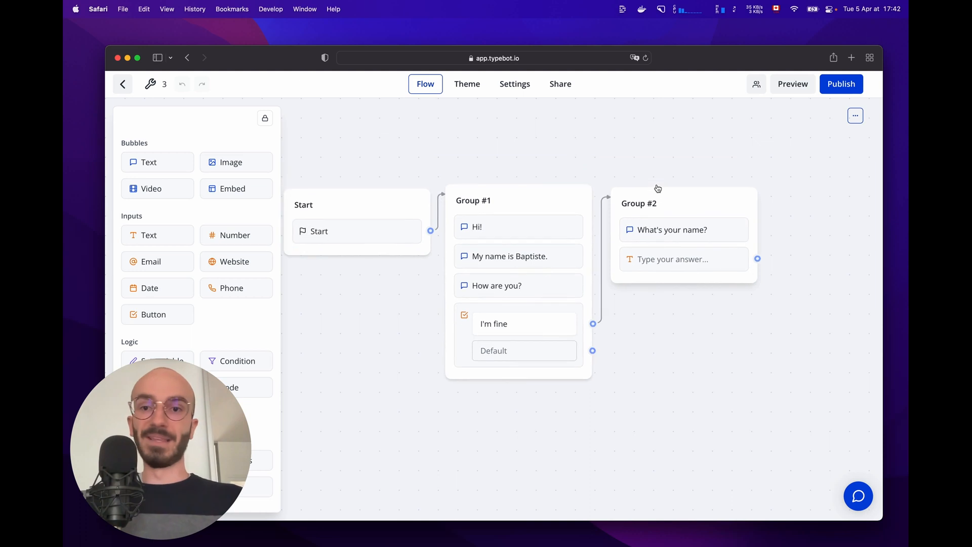
{"action": "mouse_move", "coordinate": [549, 222]}
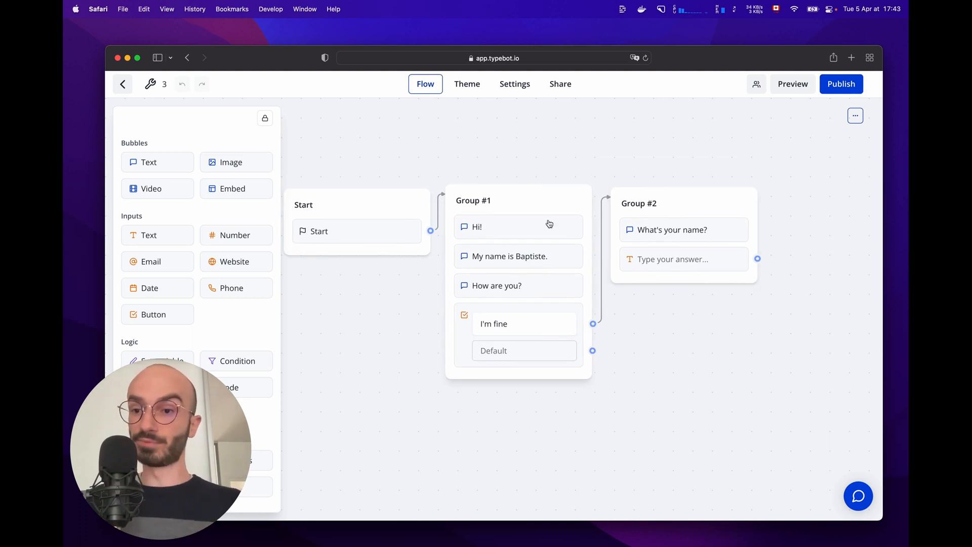
{"action": "left_click", "coordinate": [791, 83]}
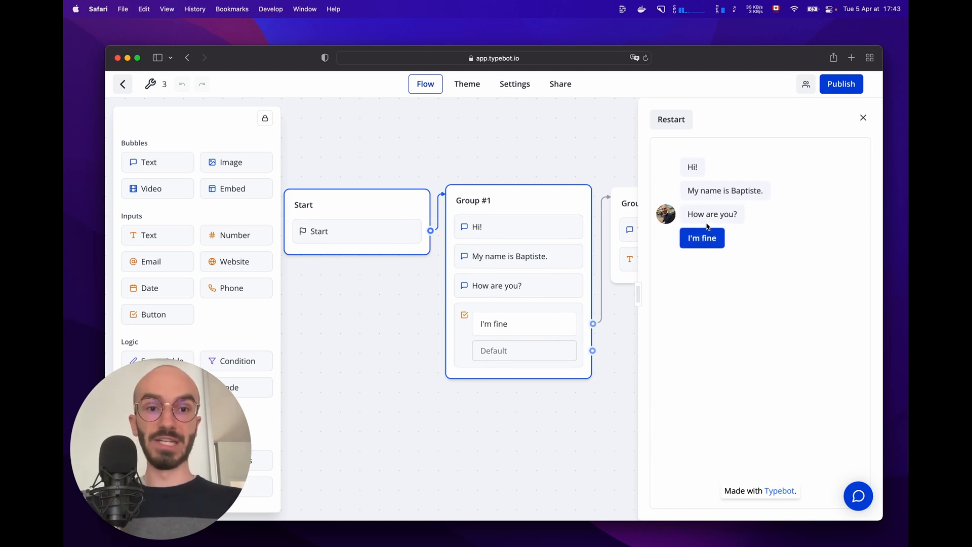
{"action": "left_click", "coordinate": [122, 84]}
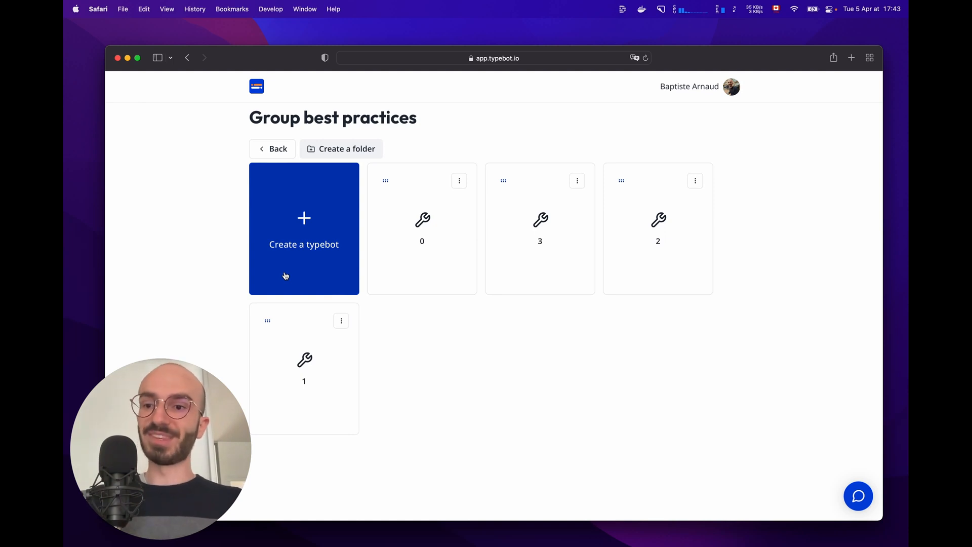
Step: Start a new typebot from a template and pick Customer Support
{"action": "left_click", "coordinate": [303, 238]}
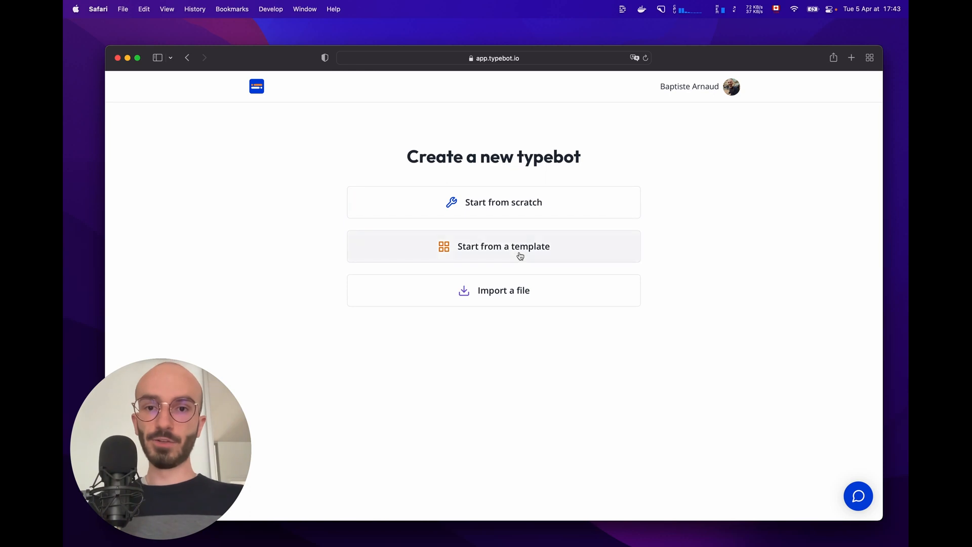
{"action": "left_click", "coordinate": [502, 246]}
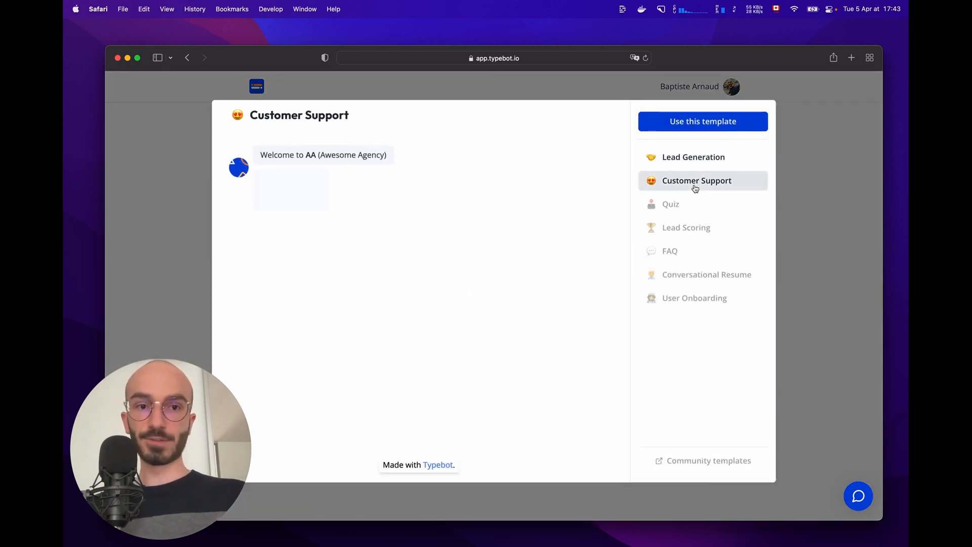
{"action": "left_click", "coordinate": [702, 121]}
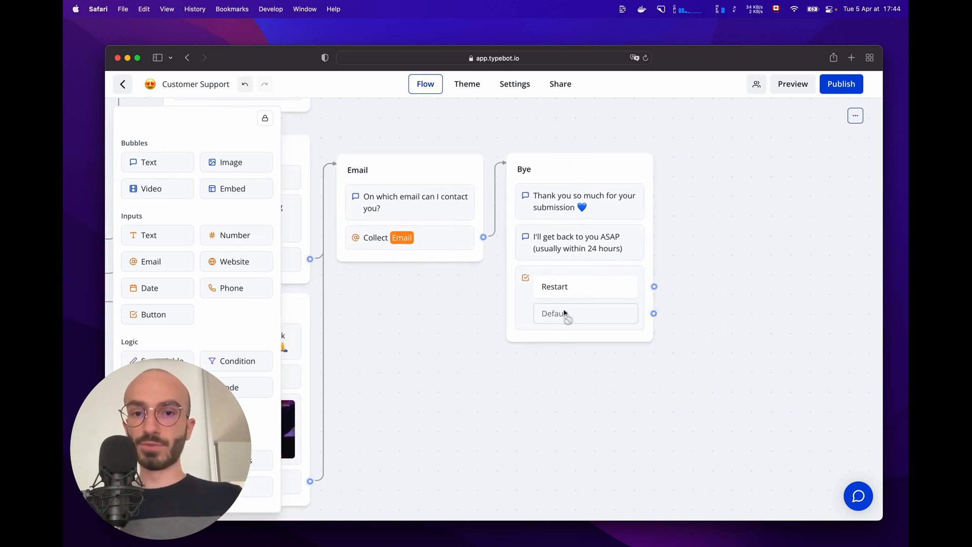
{"action": "mouse_move", "coordinate": [666, 287]}
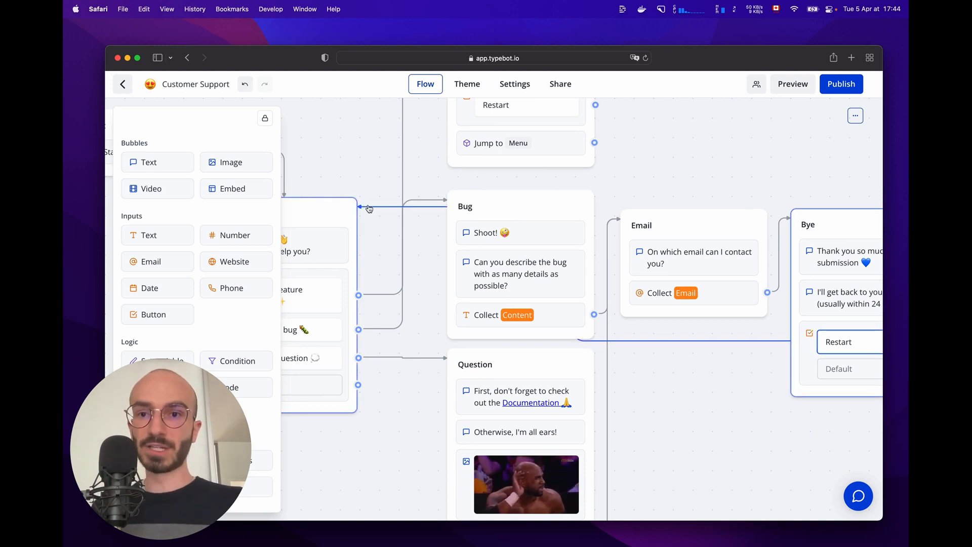
{"action": "mouse_move", "coordinate": [643, 374]}
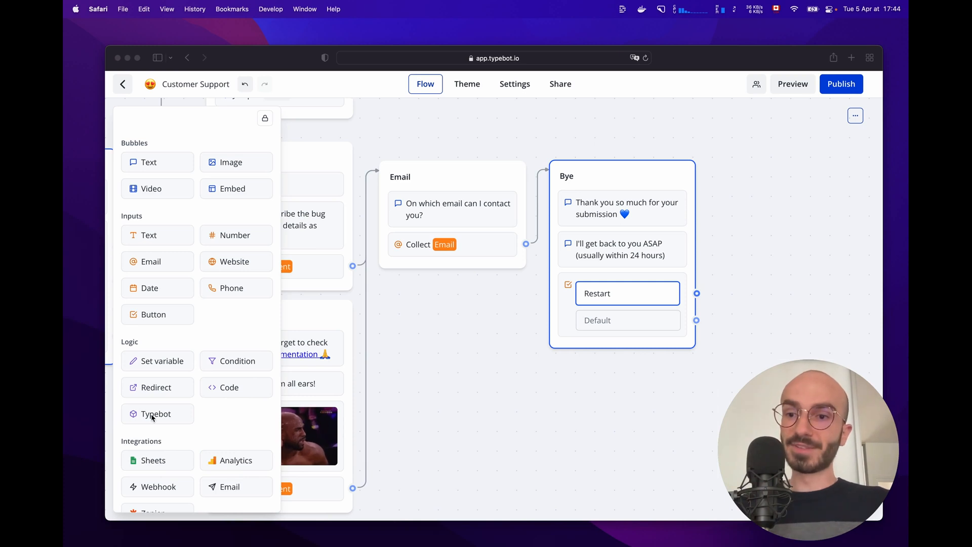
Step: Place a Typebot logic block under Restart in Bye and target the Current typebot
{"action": "left_click_drag", "start_coordinate": [156, 413], "coordinate": [623, 345]}
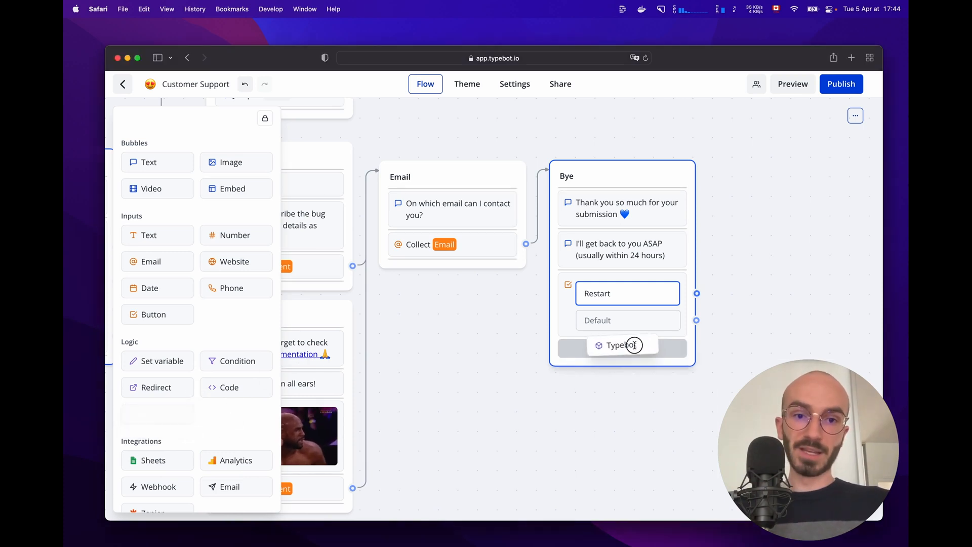
{"action": "left_click", "coordinate": [621, 345]}
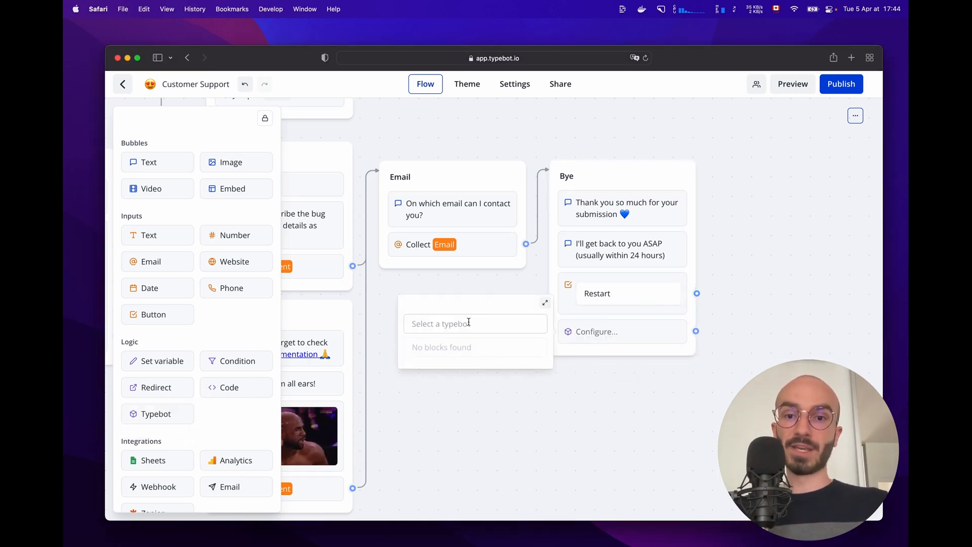
{"action": "left_click", "coordinate": [475, 324]}
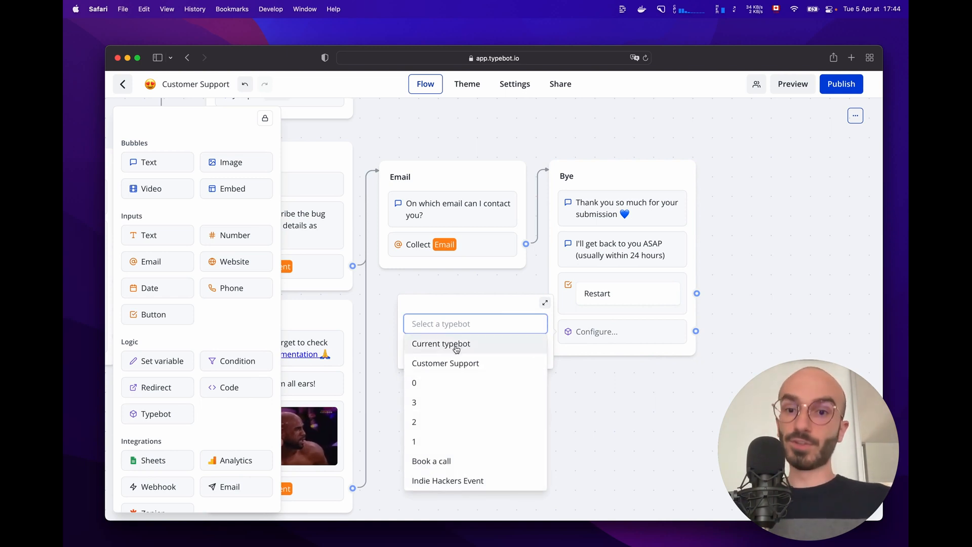
{"action": "left_click", "coordinate": [441, 344]}
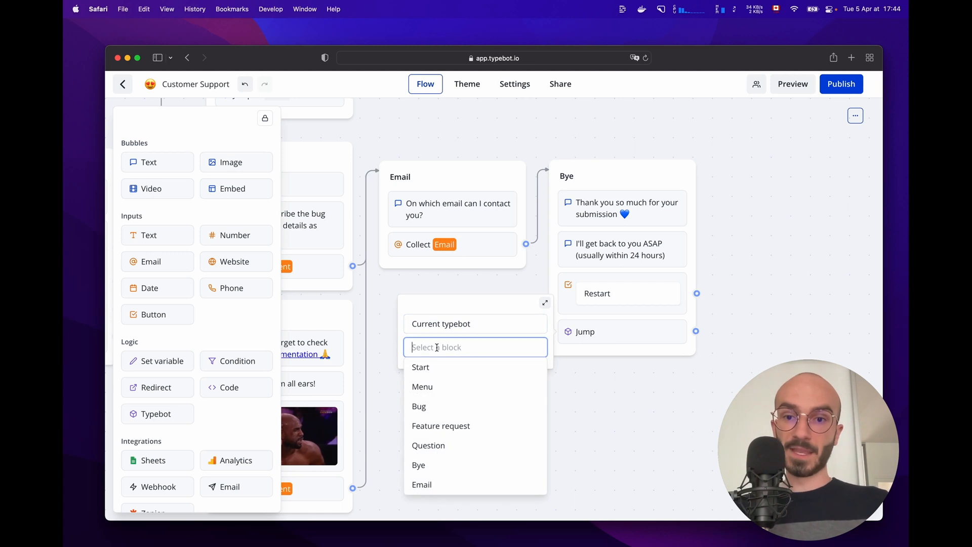